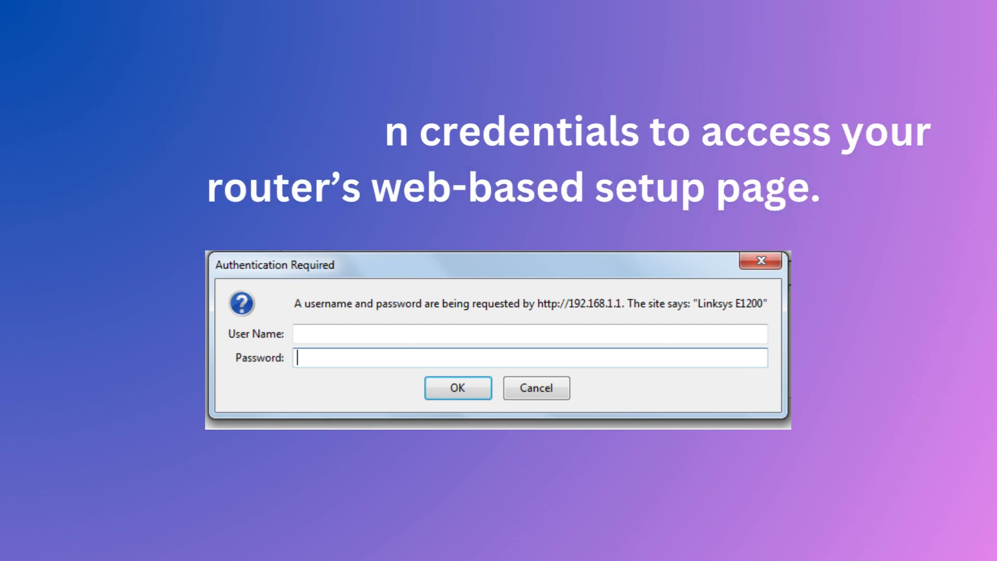
pyautogui.click(457, 388)
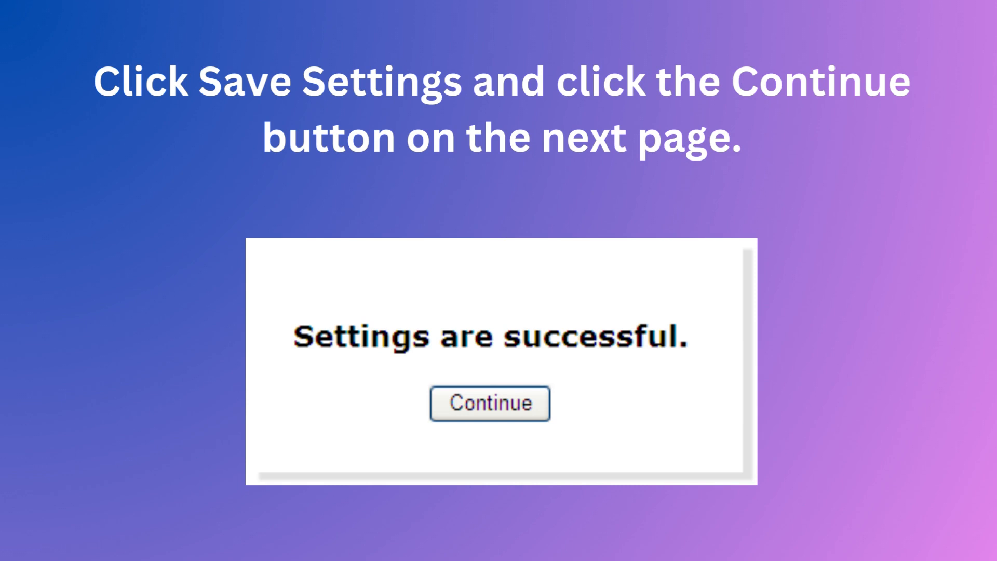
pyautogui.click(490, 403)
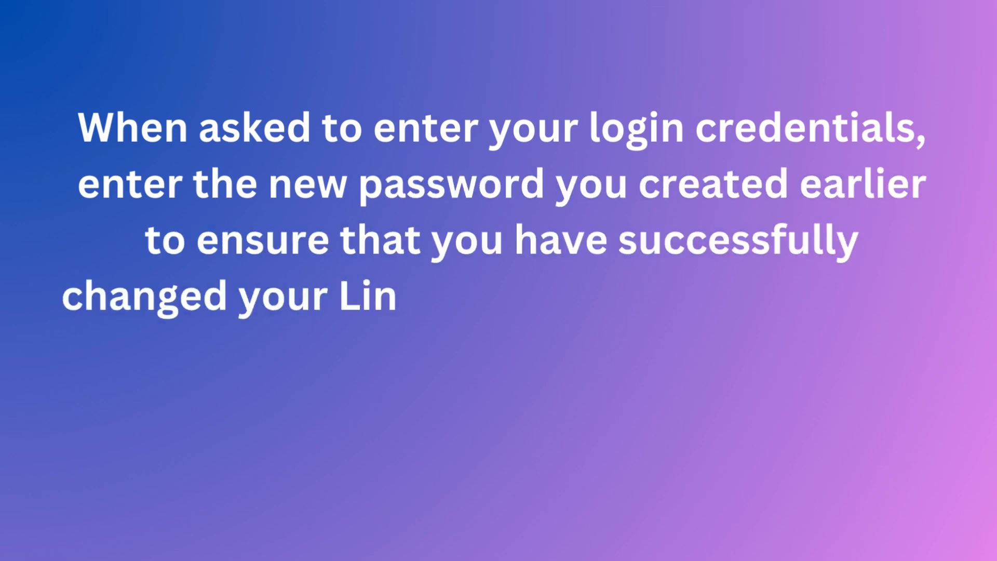